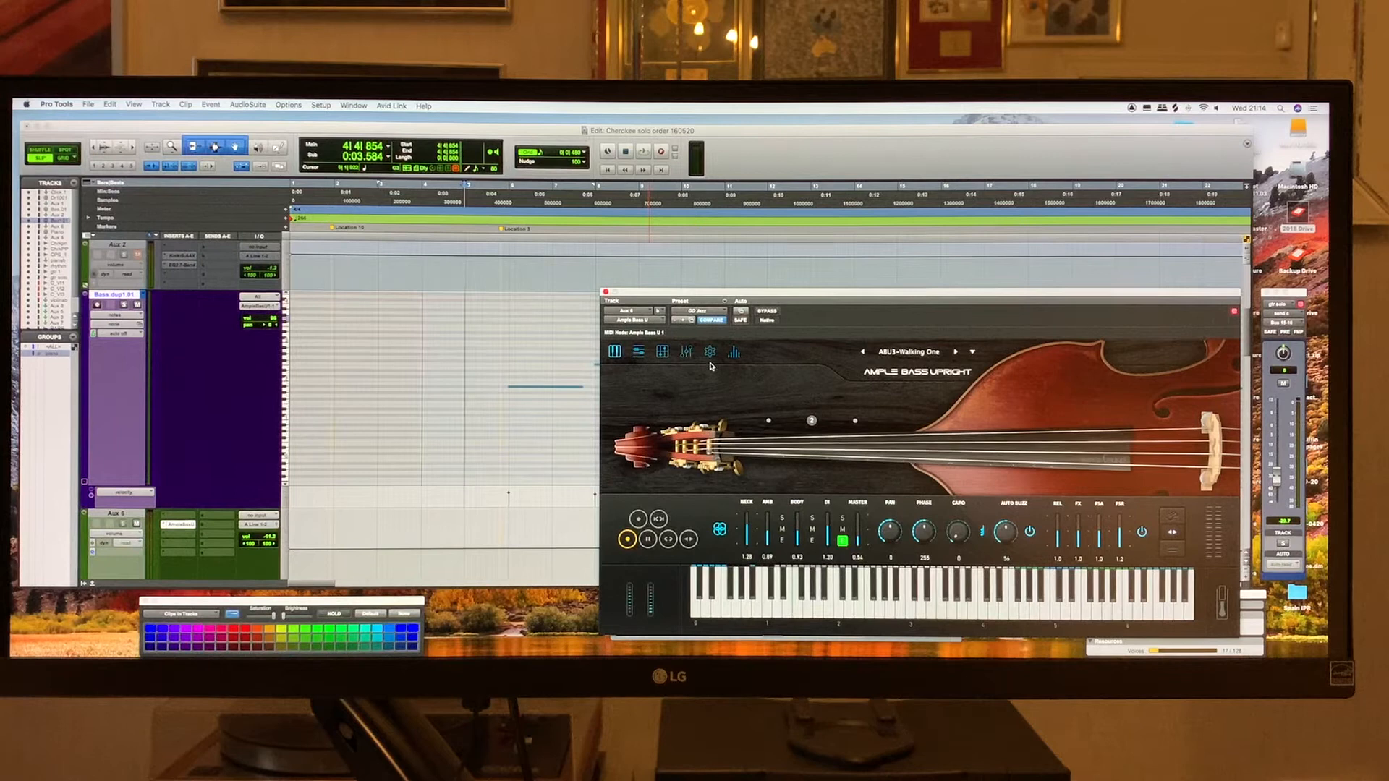
{"action": "mouse_move", "coordinate": [782, 536]}
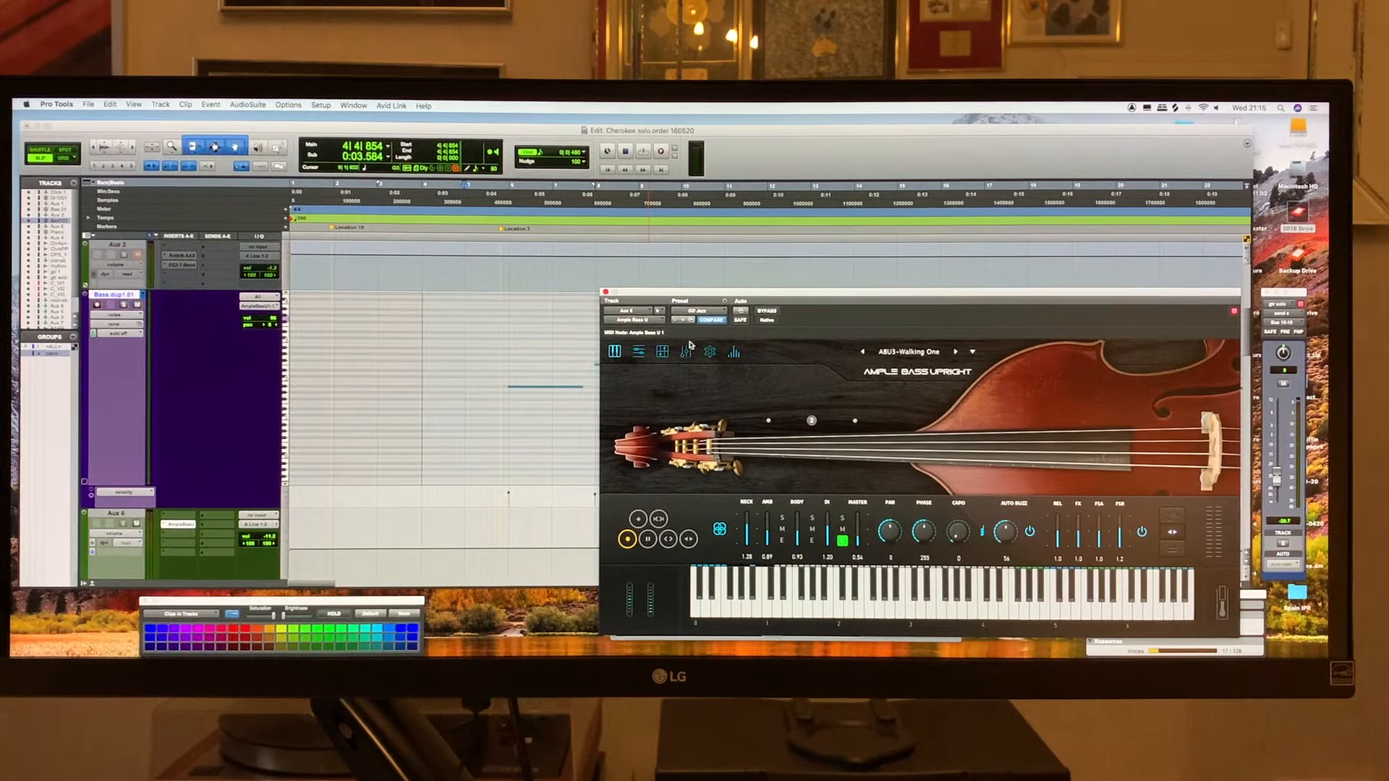
Step: Show the Ample Bass Upright Small Hall reverb page and start Joy Spring playback
{"action": "left_click", "coordinate": [732, 353]}
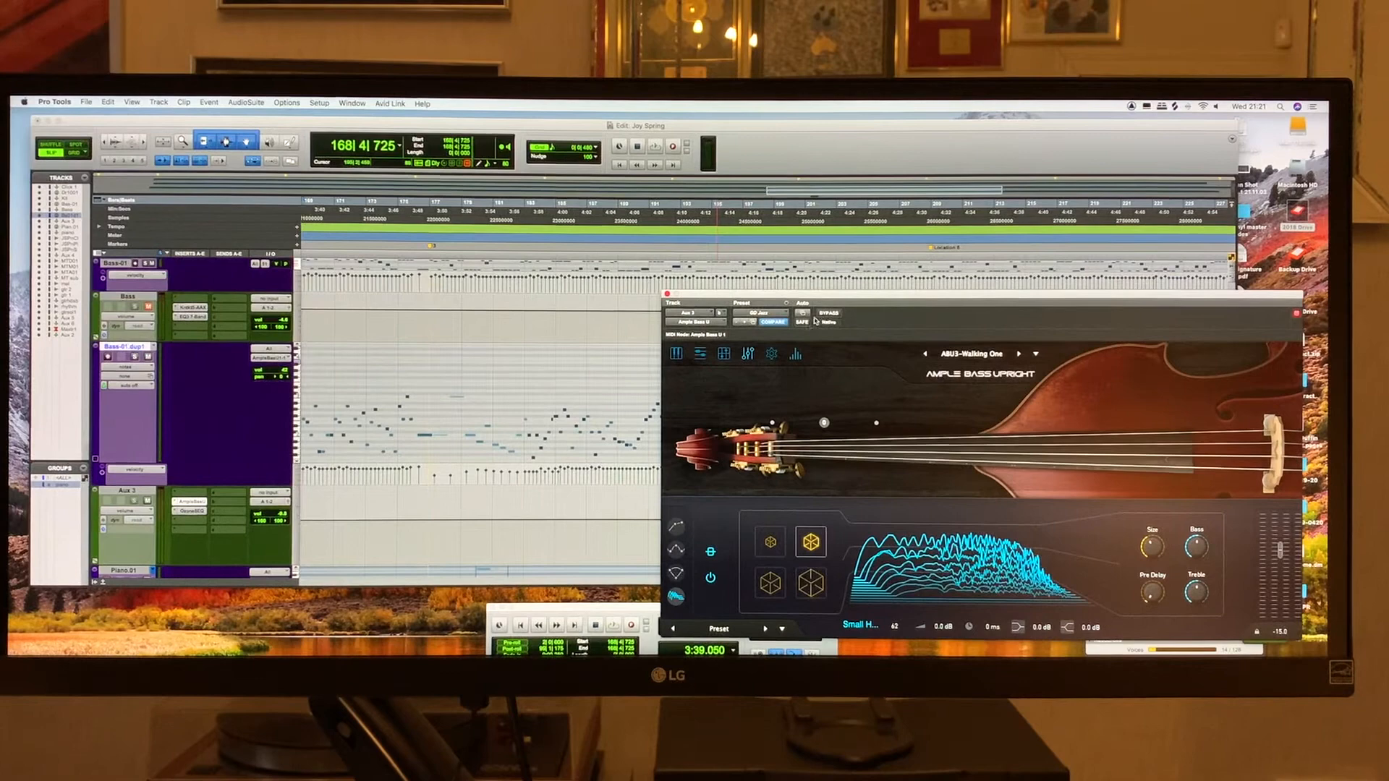
{"action": "left_click", "coordinate": [613, 624]}
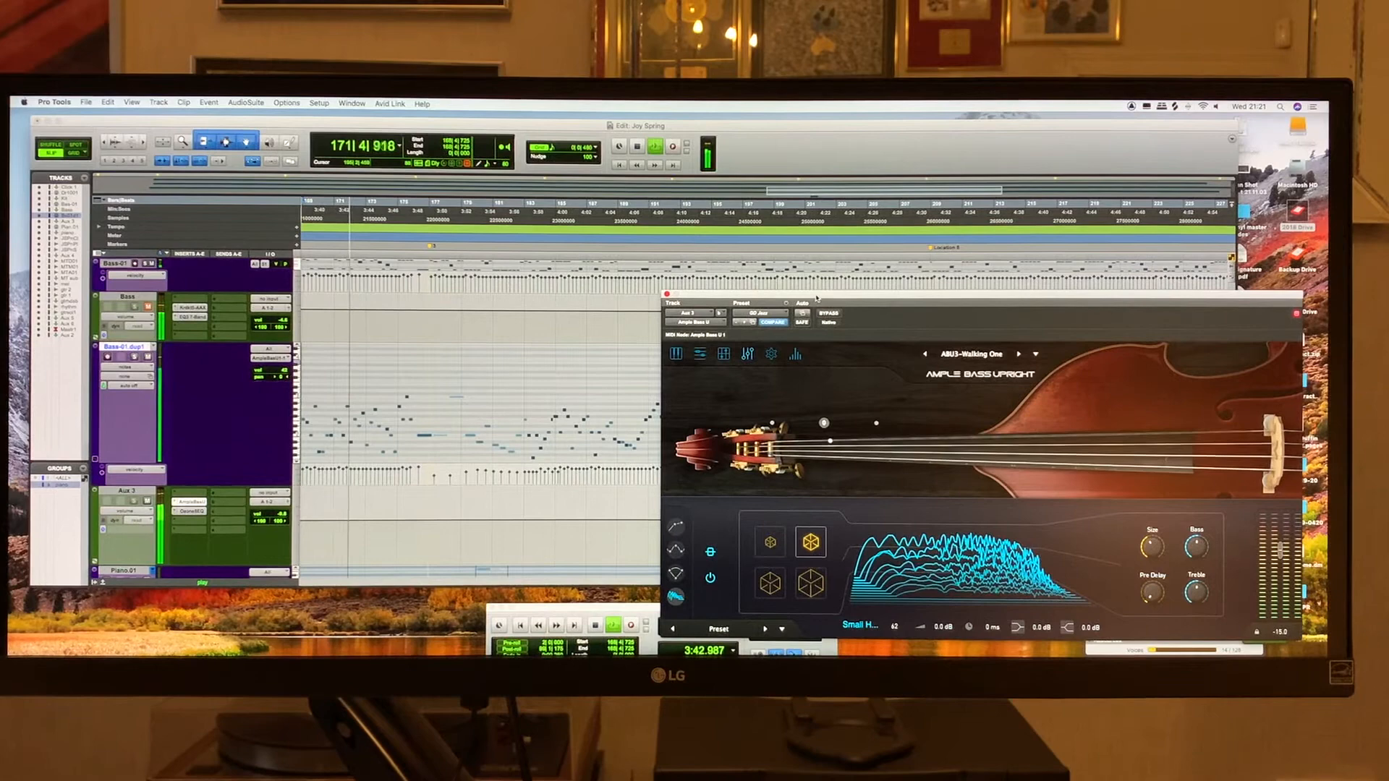